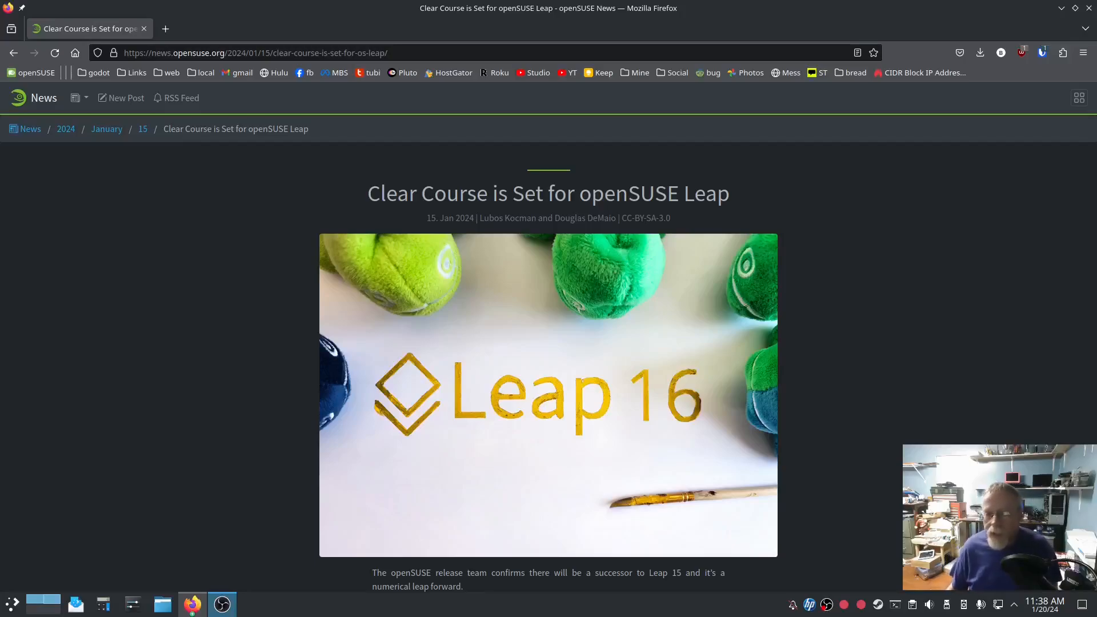
{"action": "mouse_move", "coordinate": [840, 509]}
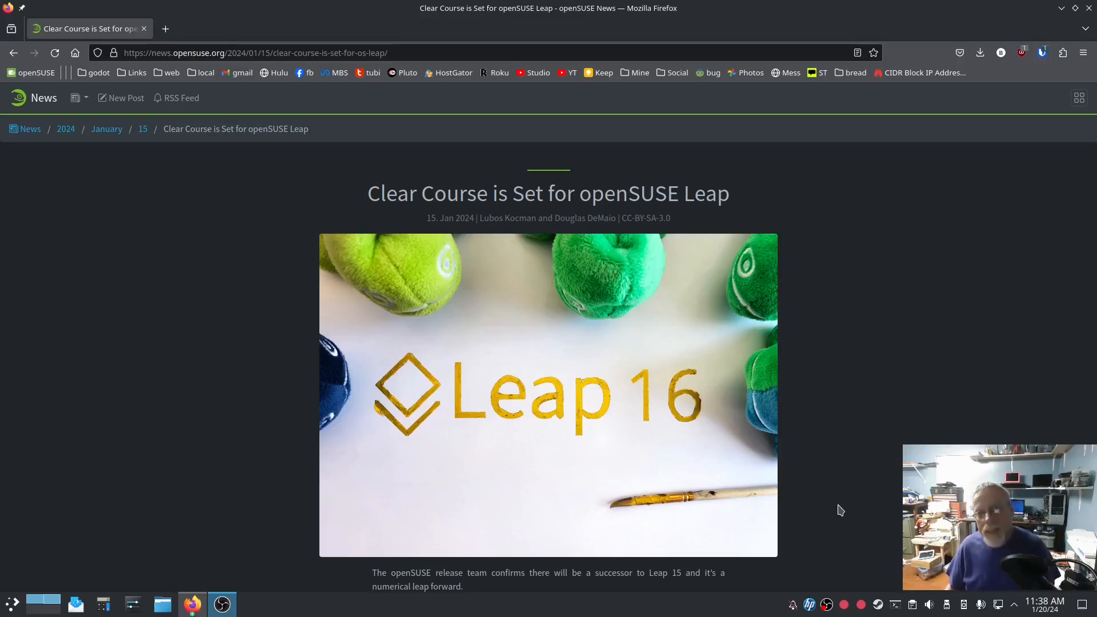
{"action": "mouse_move", "coordinate": [848, 421]}
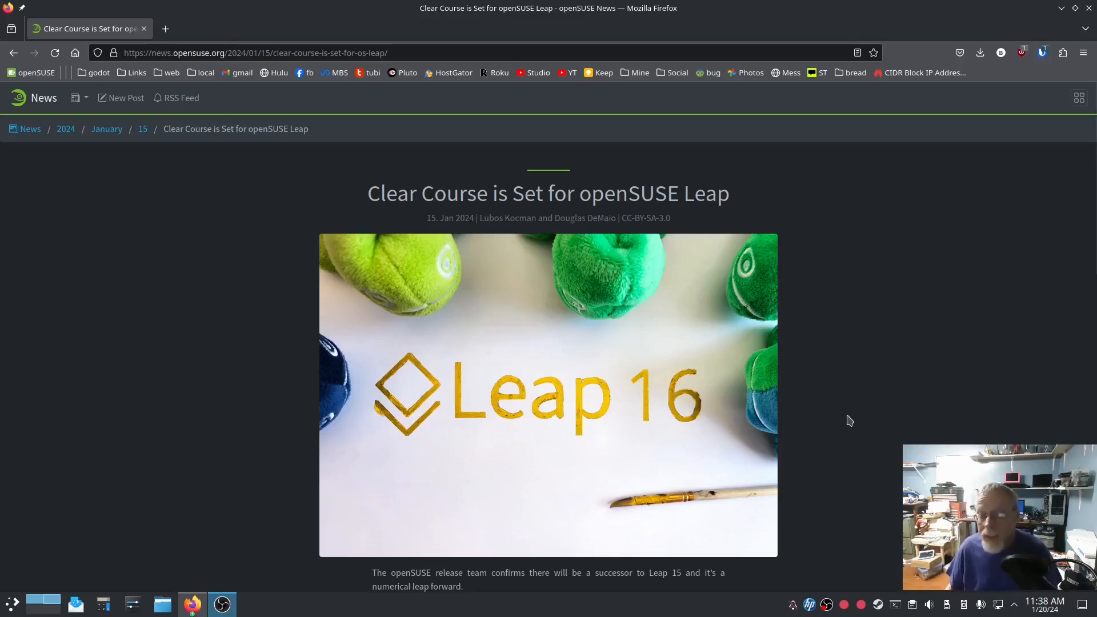
{"action": "scroll", "scroll_direction": "down", "scroll_amount": 3}
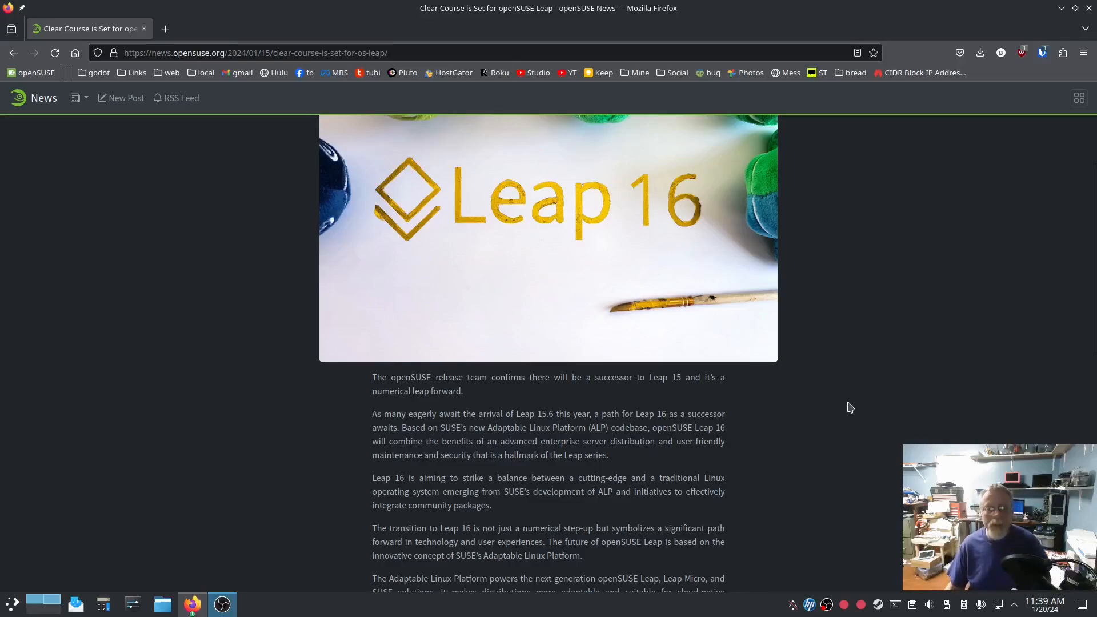
{"action": "scroll", "scroll_direction": "down", "scroll_amount": 3}
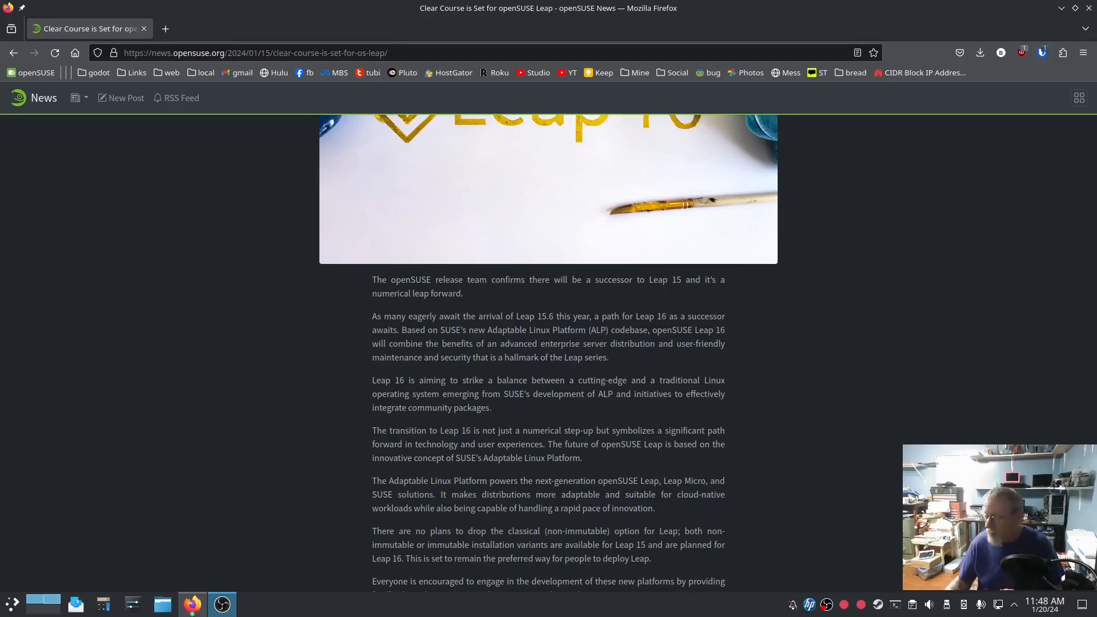
{"action": "mouse_move", "coordinate": [867, 460]}
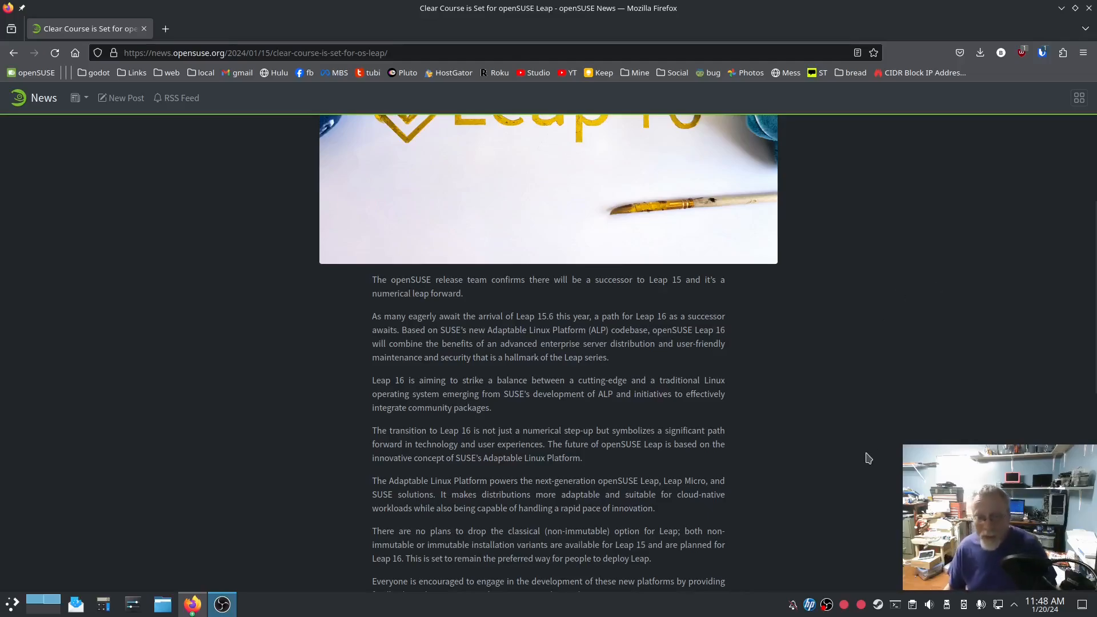
{"action": "mouse_move", "coordinate": [818, 448]}
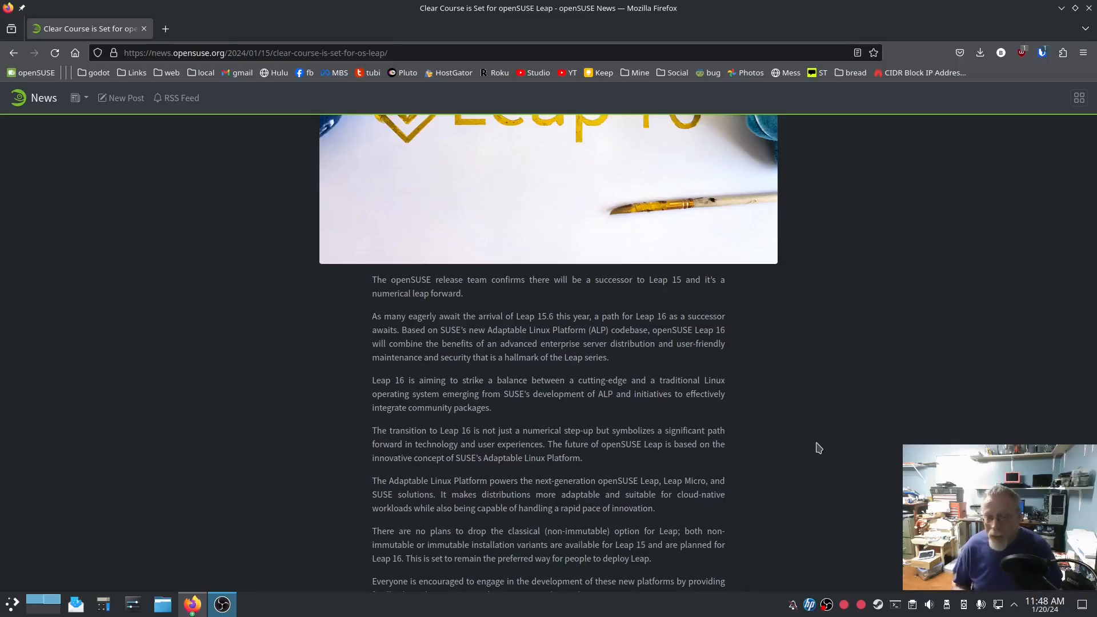
{"action": "mouse_move", "coordinate": [801, 437]}
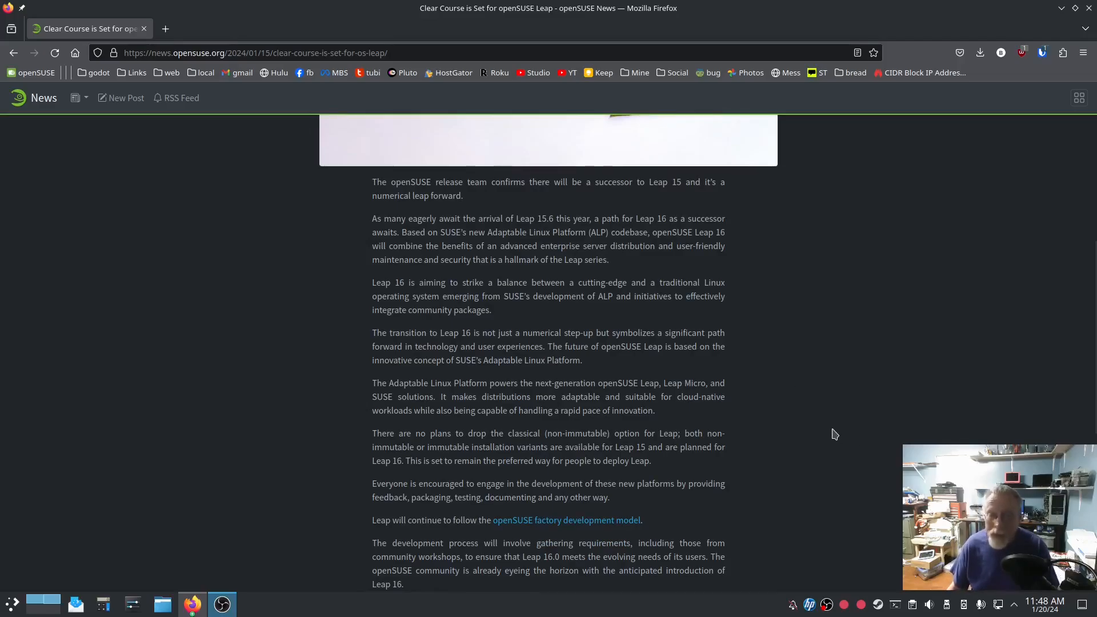
{"action": "mouse_move", "coordinate": [873, 436]}
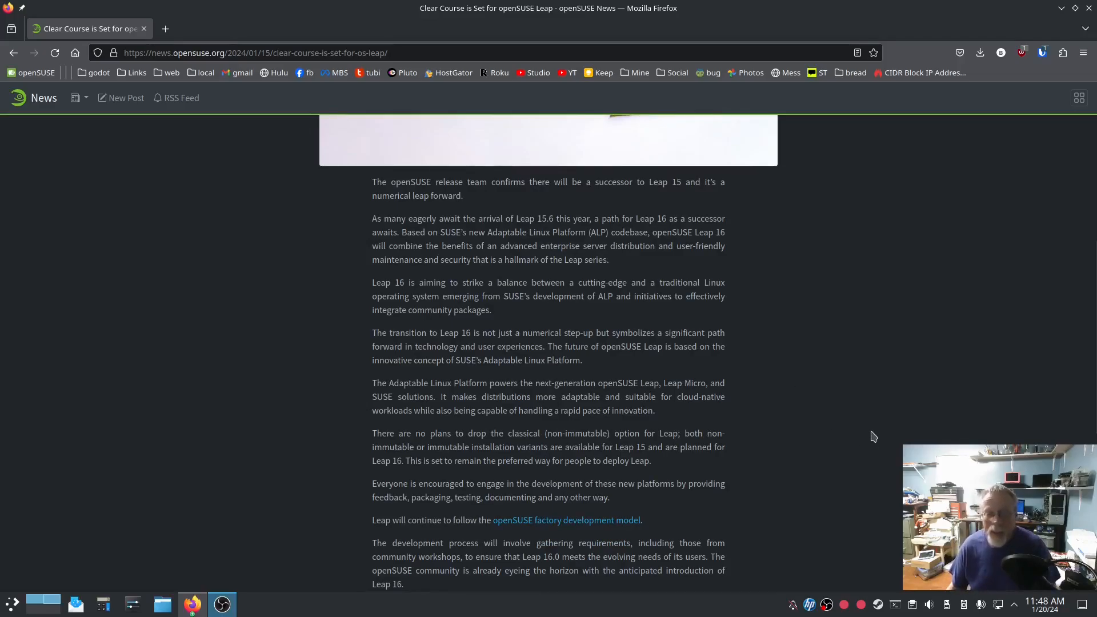
{"action": "mouse_move", "coordinate": [868, 433]}
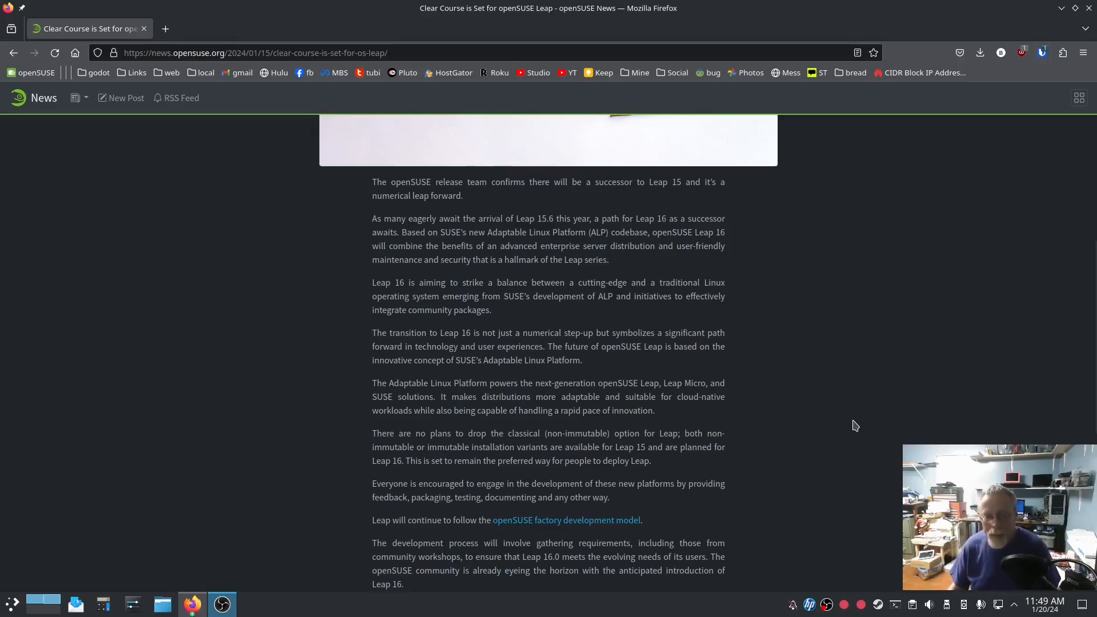
{"action": "scroll", "scroll_direction": "down", "scroll_amount": 3}
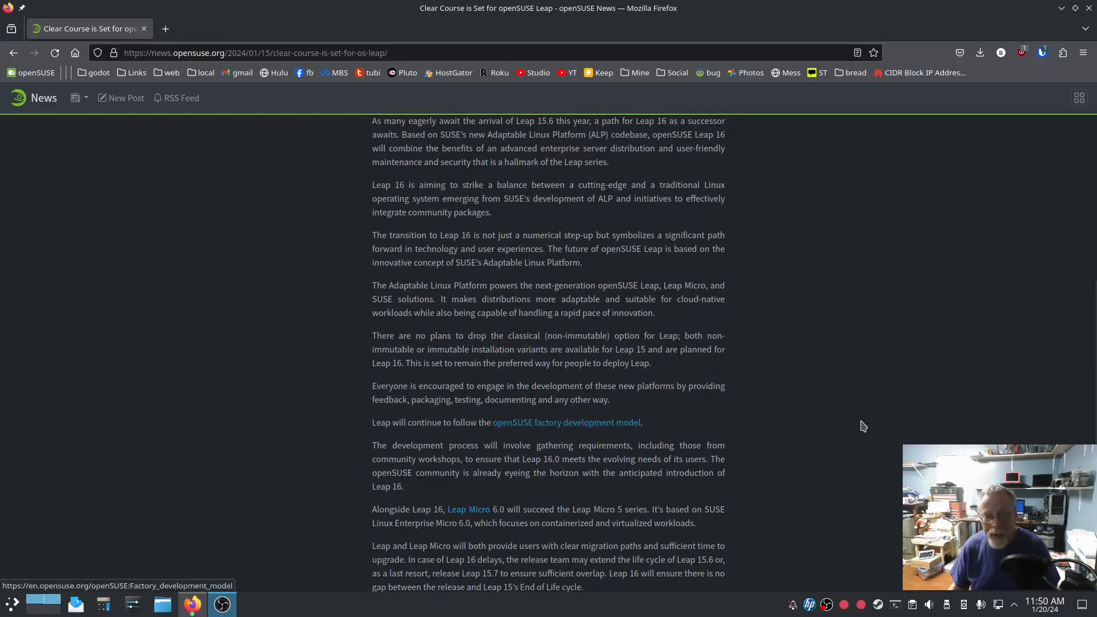
{"action": "scroll", "scroll_direction": "down", "scroll_amount": 3}
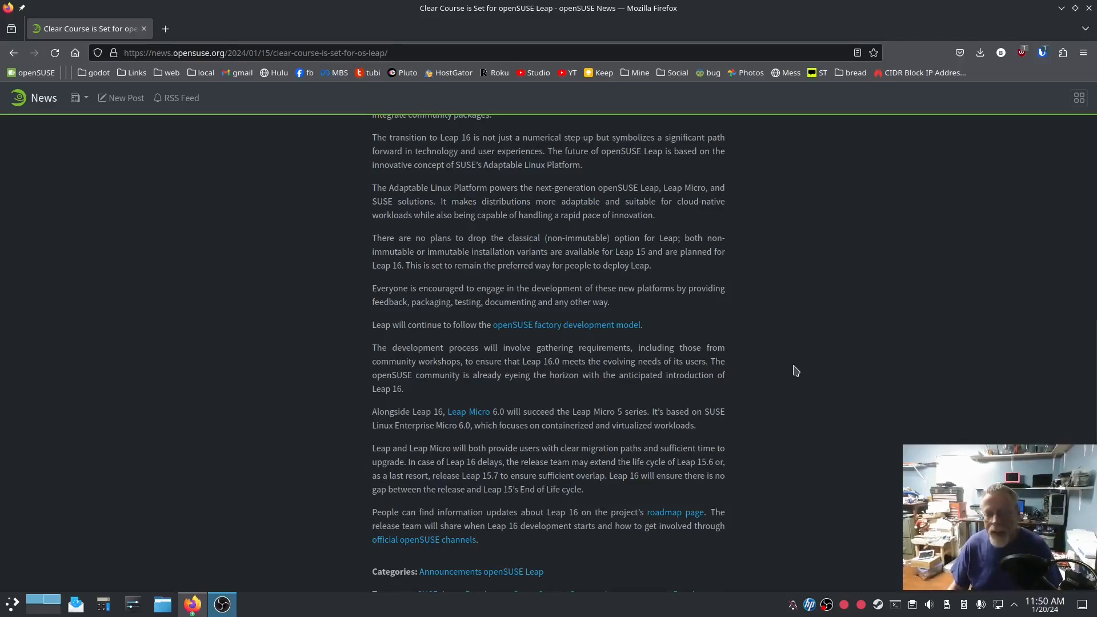
{"action": "mouse_move", "coordinate": [808, 431]}
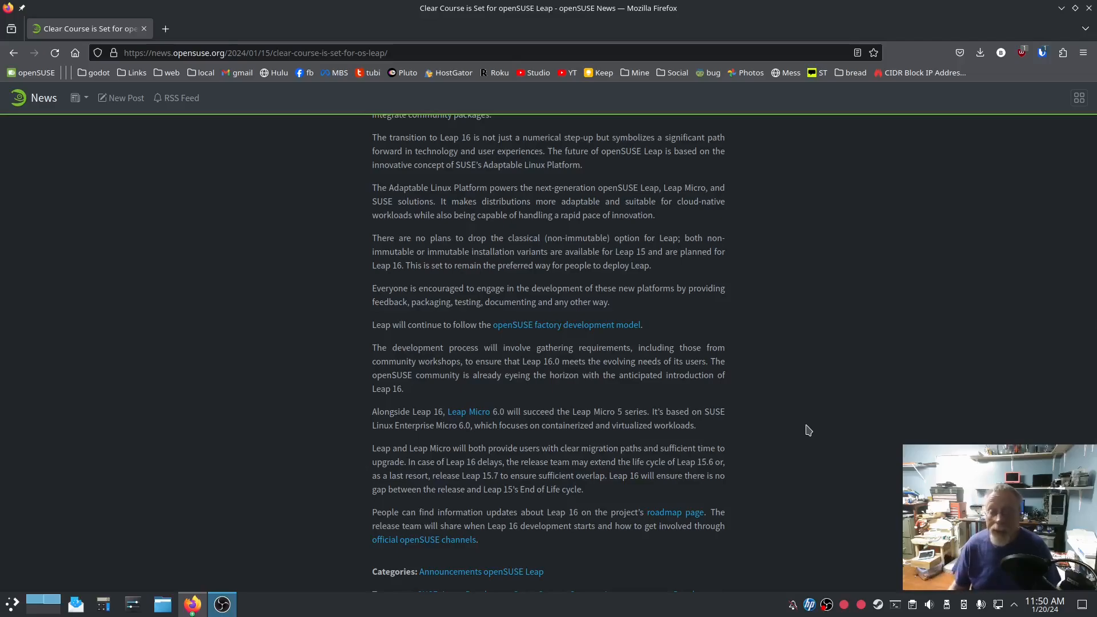
{"action": "mouse_move", "coordinate": [820, 410]}
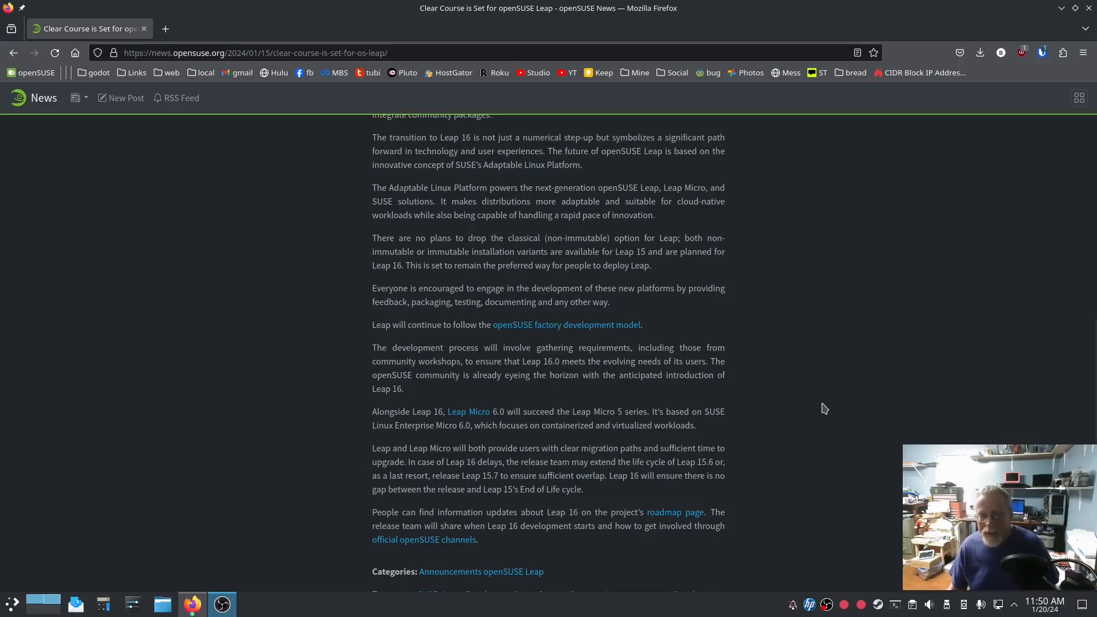
{"action": "mouse_move", "coordinate": [854, 506]}
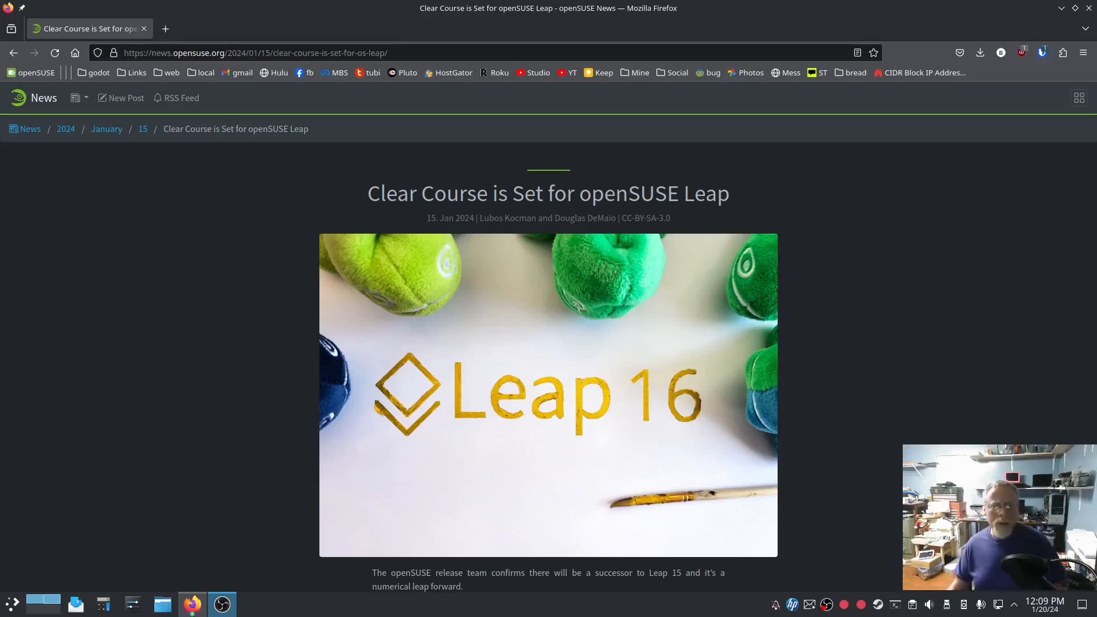
{"action": "mouse_move", "coordinate": [815, 329]}
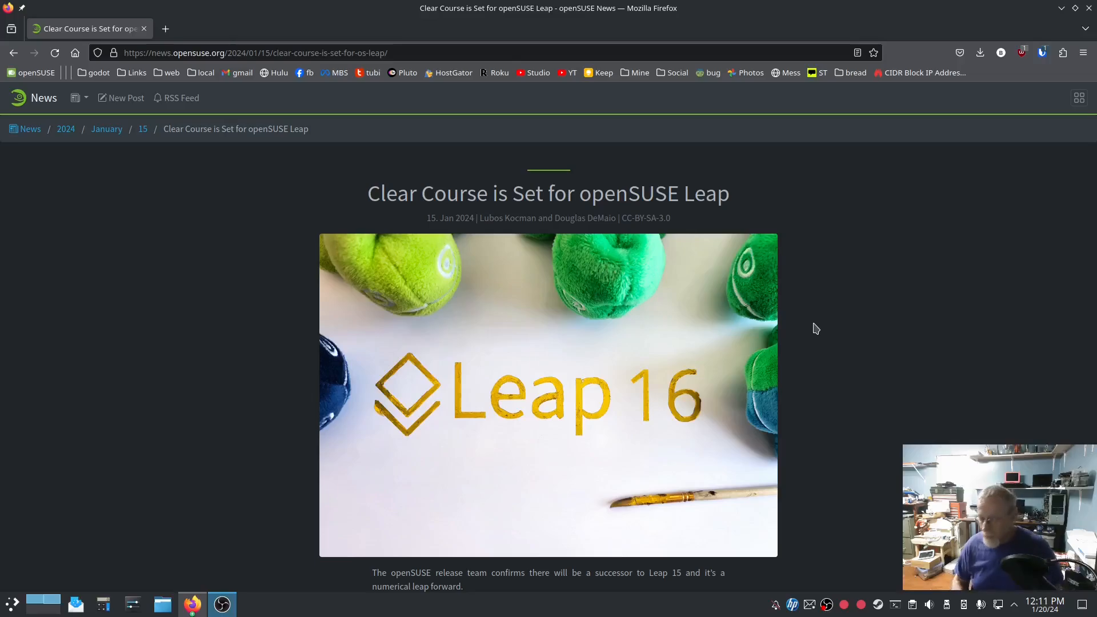
{"action": "mouse_move", "coordinate": [798, 316]}
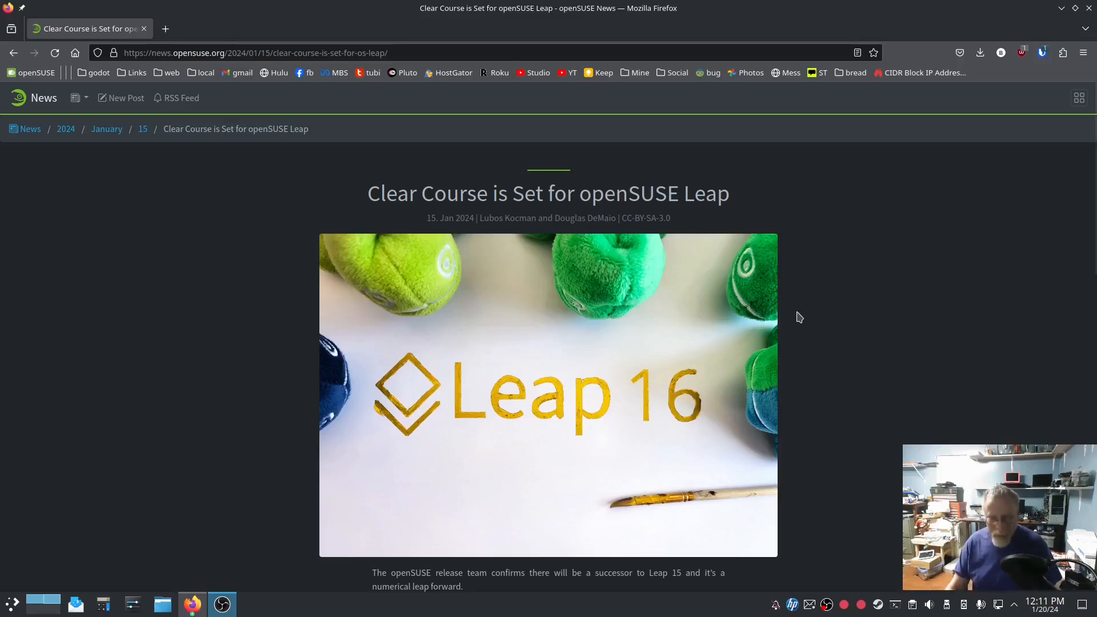
{"action": "mouse_move", "coordinate": [803, 310]}
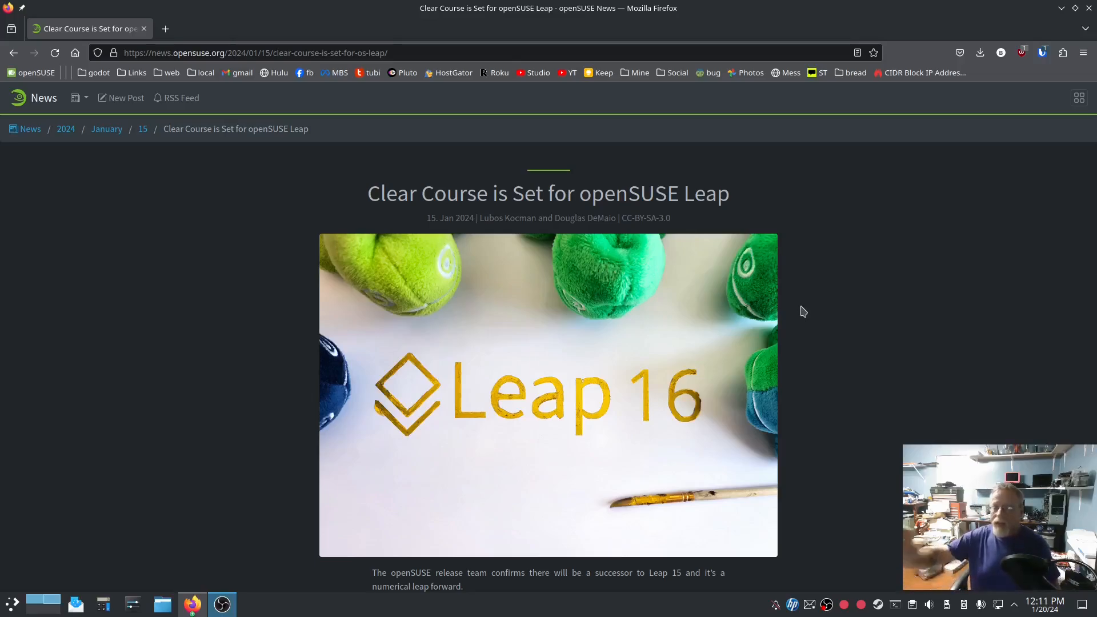